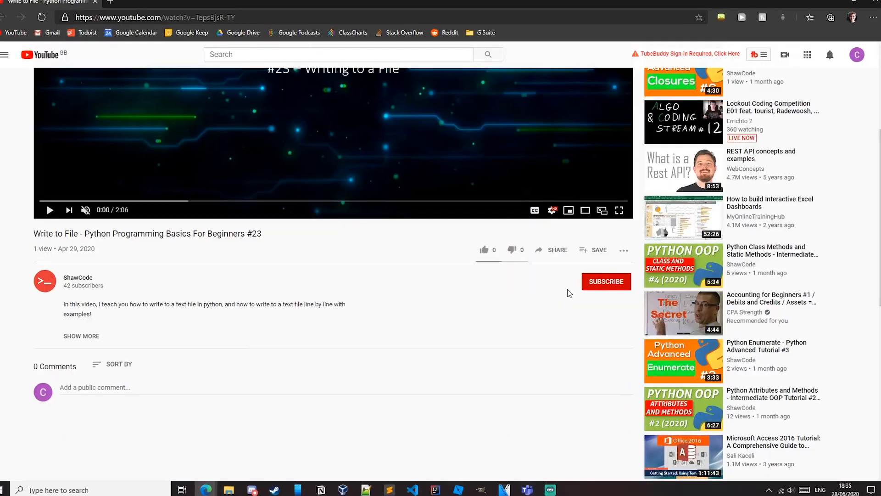
Subscribe to the Python Write to File video's channel and enable its notification bell
left_click(606, 281)
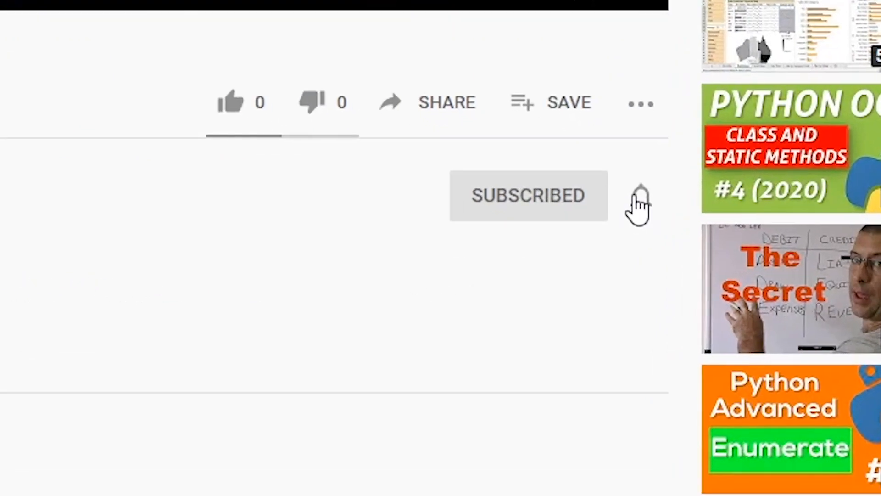
left_click(640, 196)
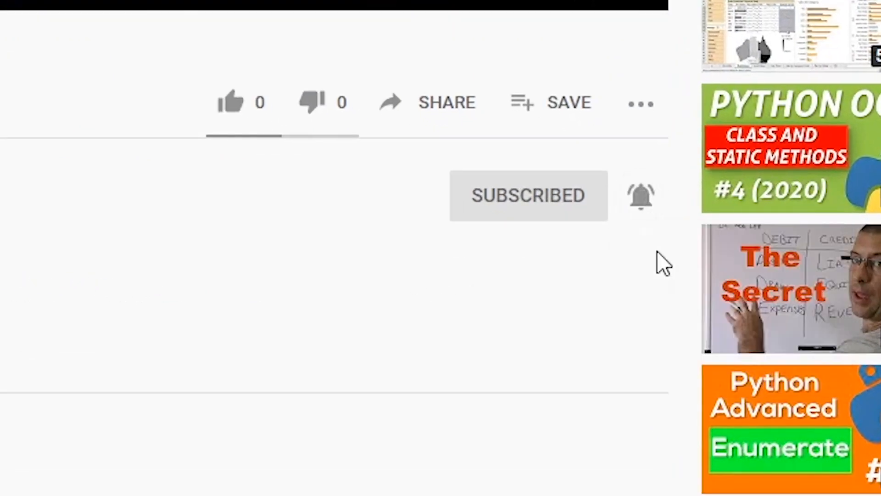
left_click(451, 486)
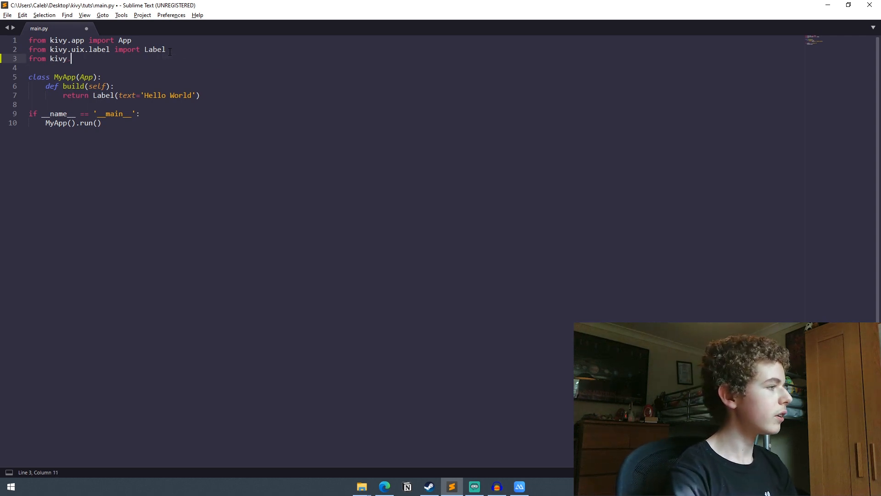
Add 'from kivy.uix.boxlayout import BoxLayout' and a 'layout = BoxLayout()' line inside build
type(".uix.boxlayout import")
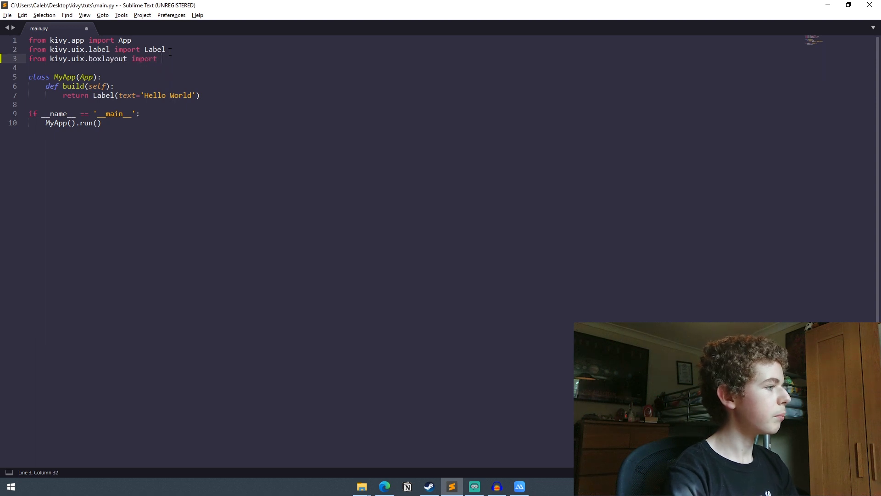
type("BoxLayout")
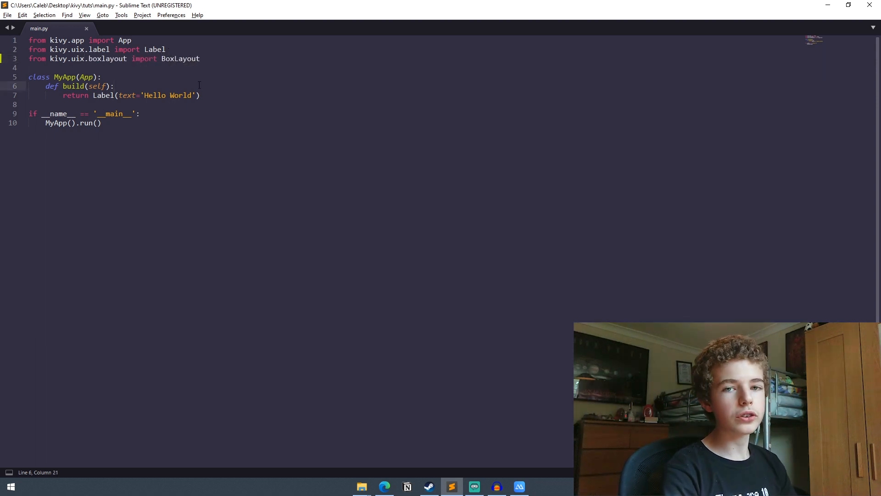
key("enter")
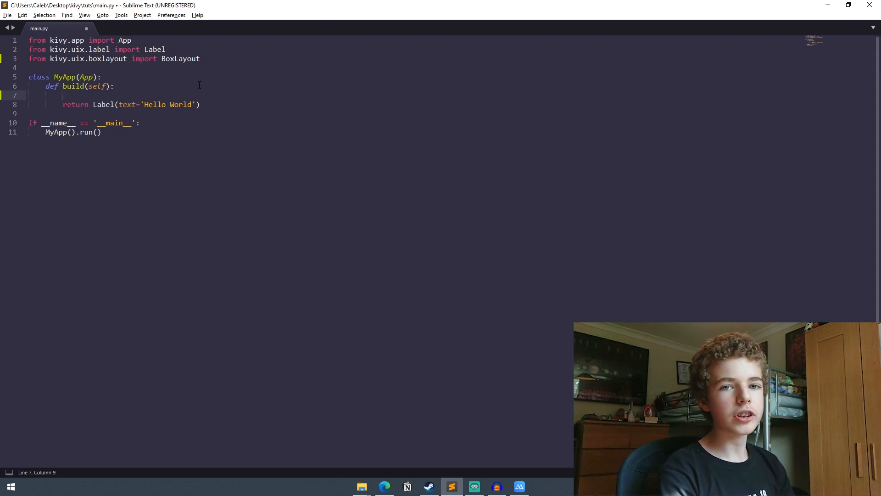
type("layout =")
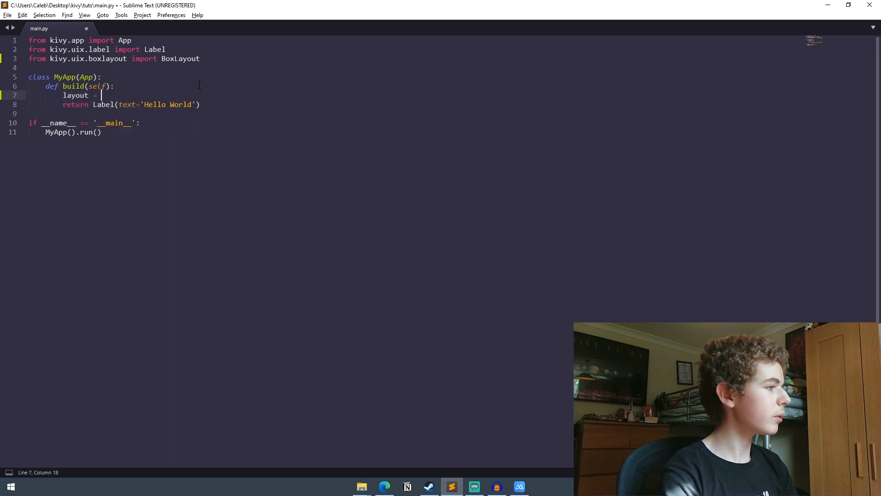
type("BoxLayout()")
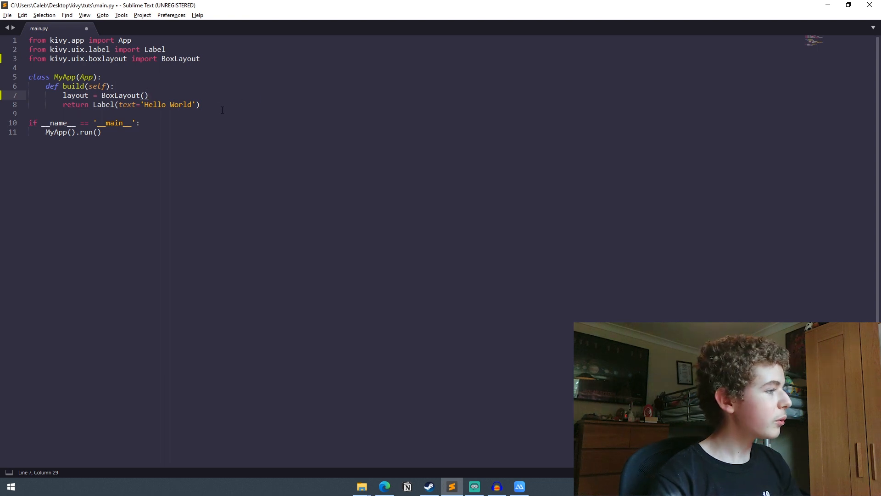
Create label1 'Hello World' and label2, add both via layout.add_widget, and clear the return
key("Enter")
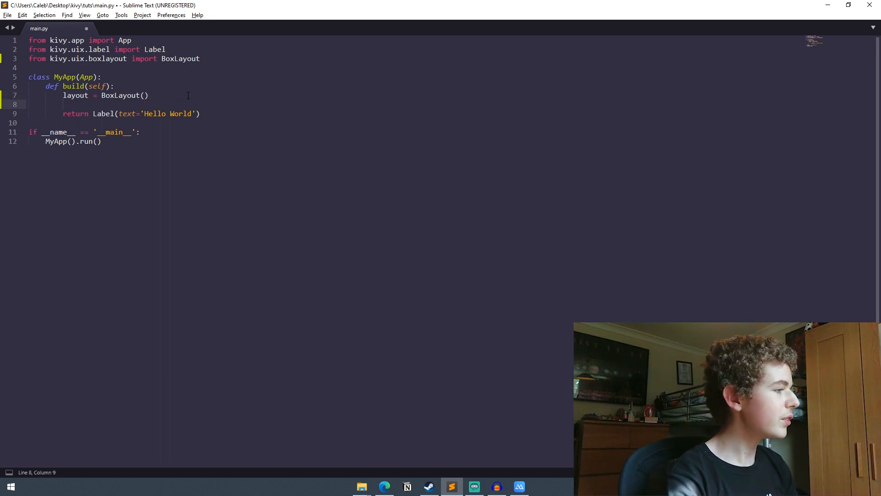
type("label1 = Label(text='Hello')")
type("label2 = Label(text='Button 2")
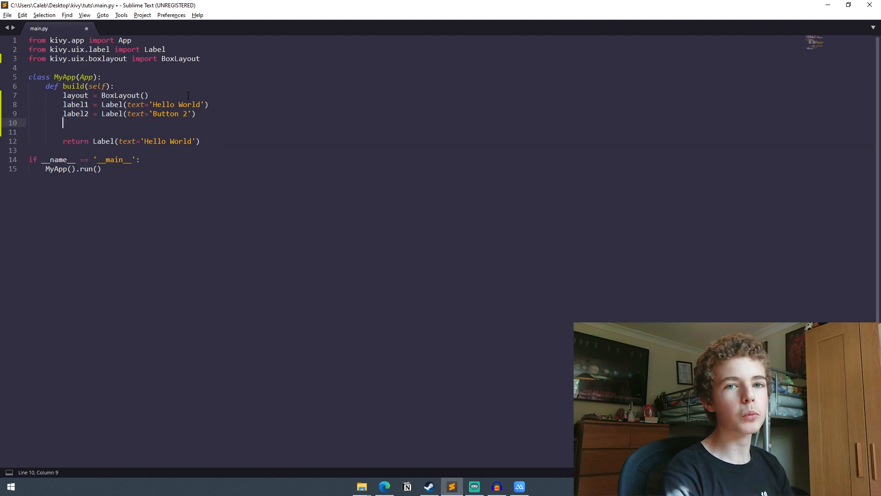
type("layout.add")
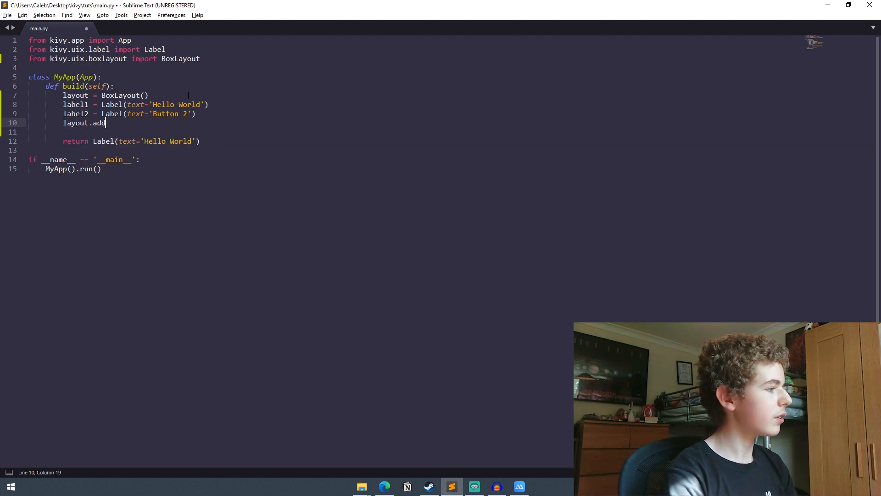
type("_widget(label1)")
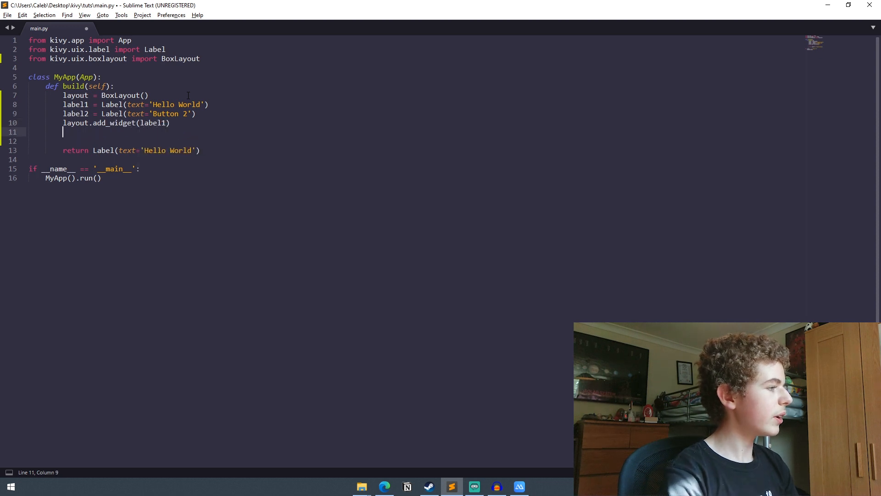
type("layout.add_widget(")
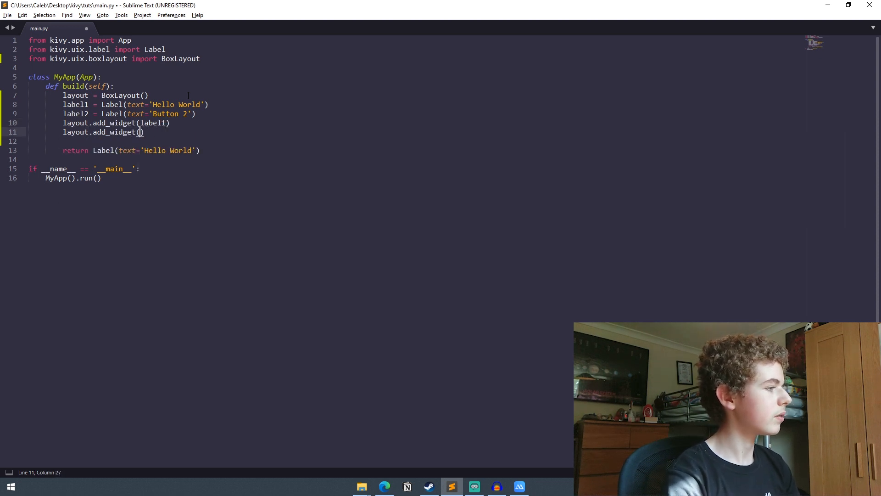
type("label2")
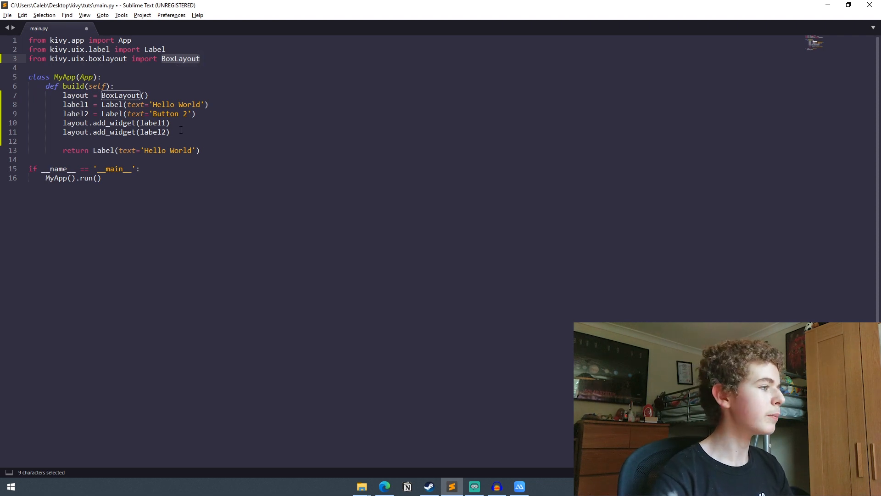
left_click(227, 150)
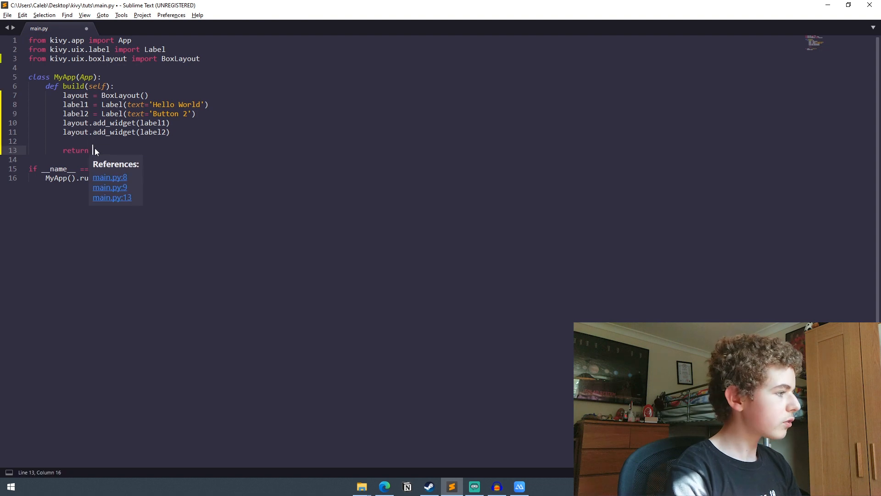
Make build return the layout so the app shows both labels side by side
type("layout")
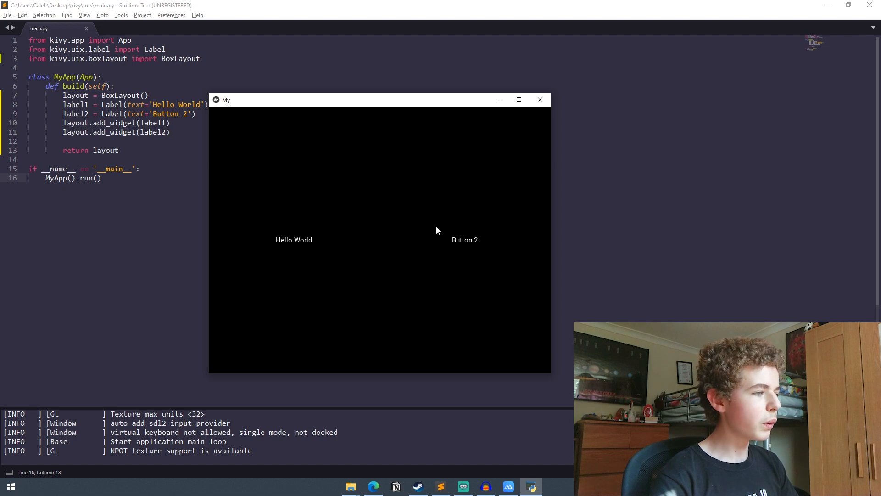
mouse_move(281, 257)
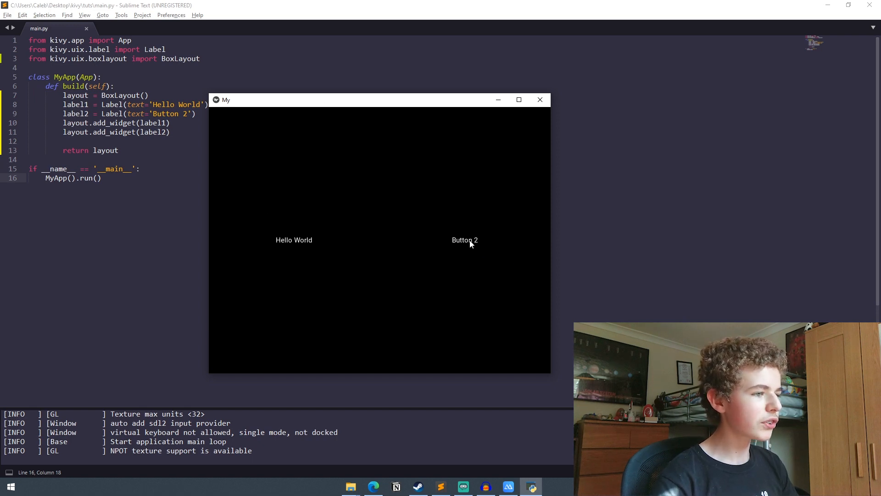
mouse_move(395, 220)
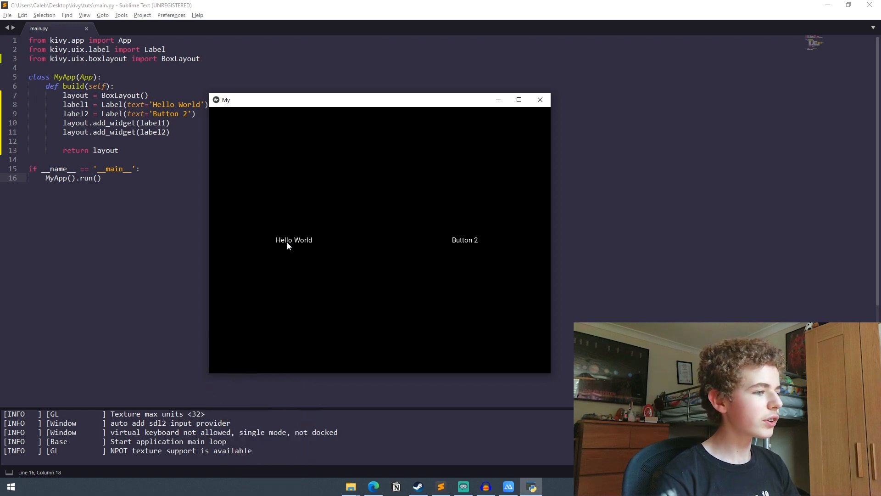
mouse_move(510, 110)
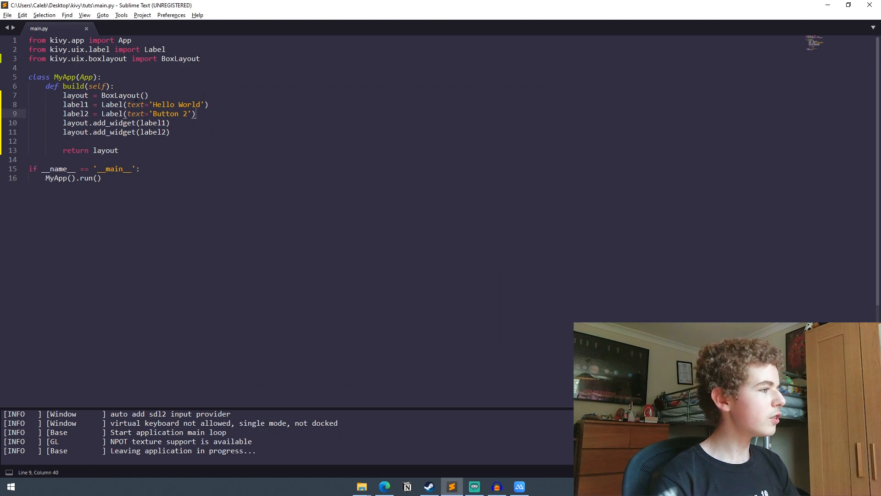
Give the BoxLayout orientation='vertical'
left_click(145, 95)
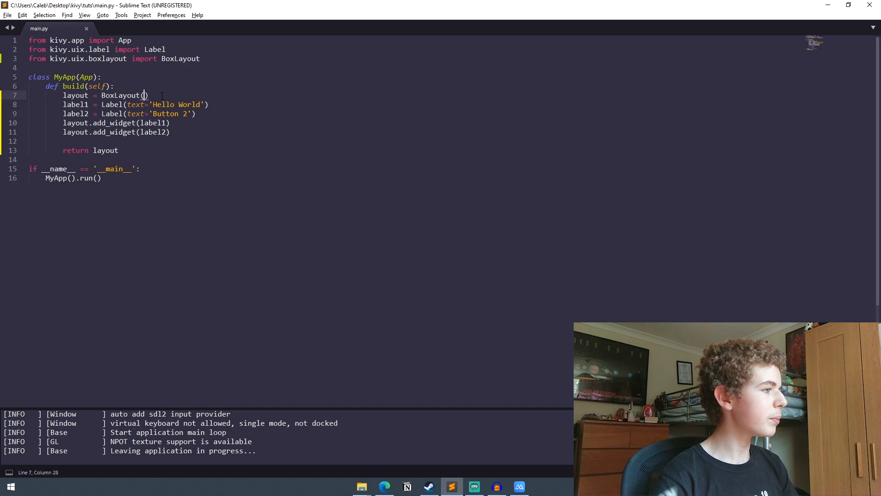
type("orientation='vert")
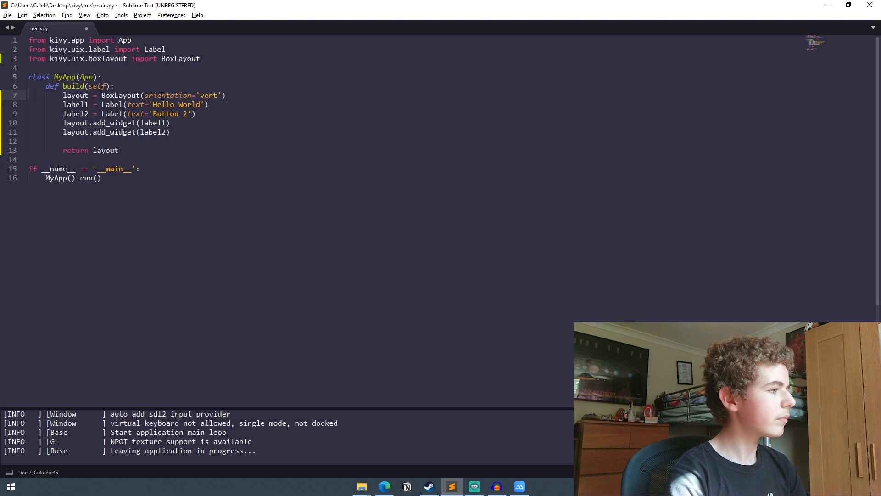
type("ical")
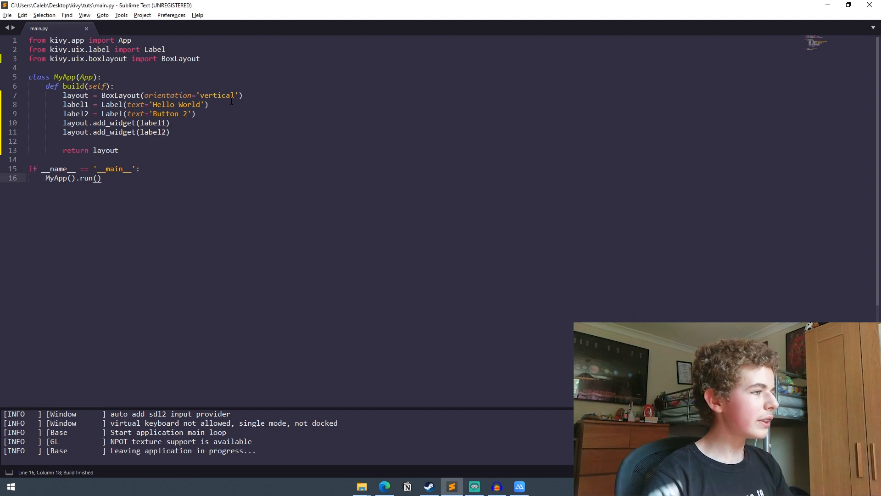
left_click_drag(143, 95, 238, 95)
type("from kivy.uix")
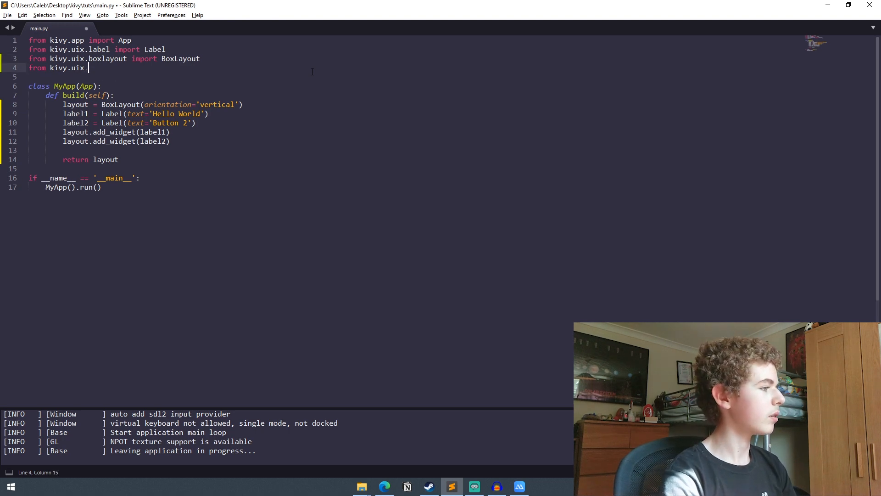
Import Button and create a button = Button(text='Press Me') line
type(".button import Button")
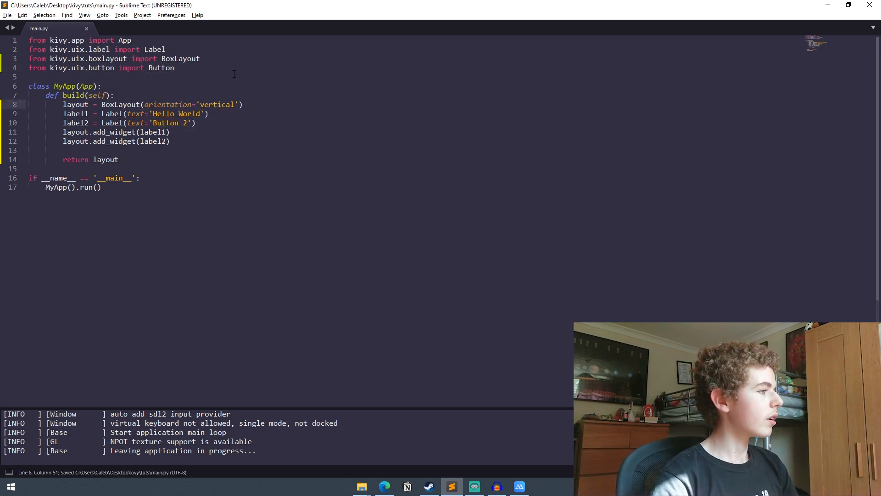
double_click(101, 67)
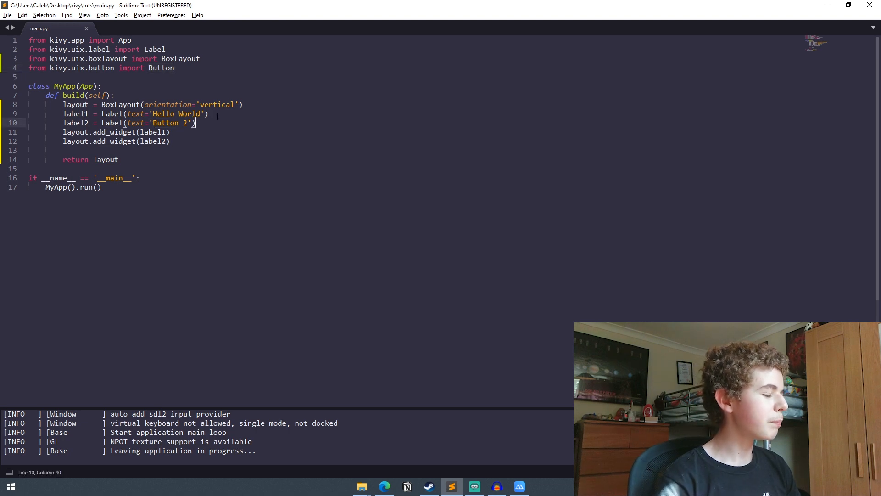
type("button =")
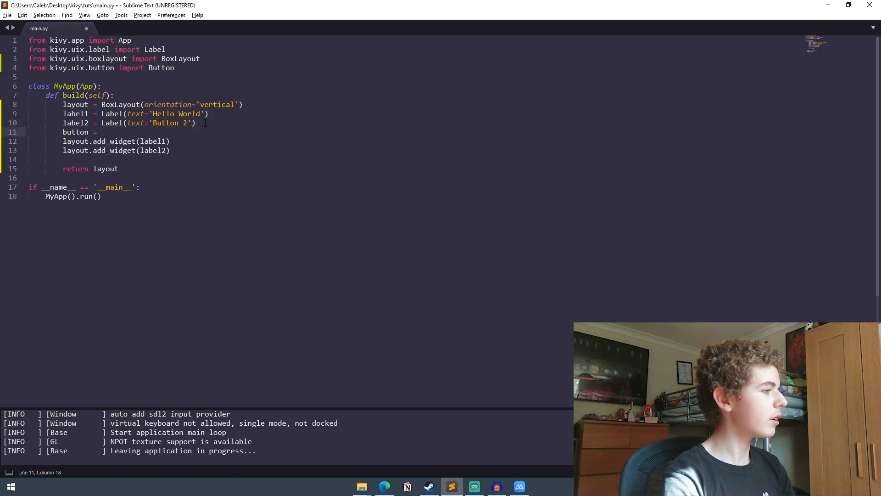
type("Button(text='')")
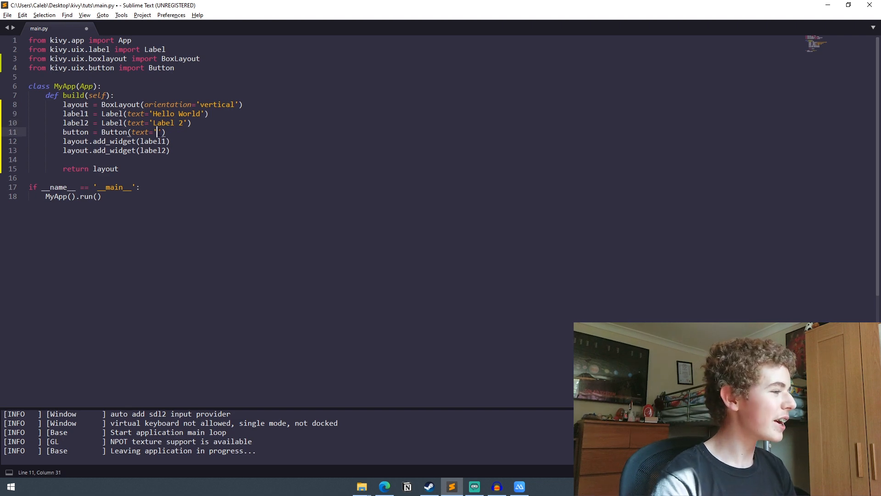
Add the button to the layout with layout.add_widget(button) and save main.py
type("Button")
type("Press Me")
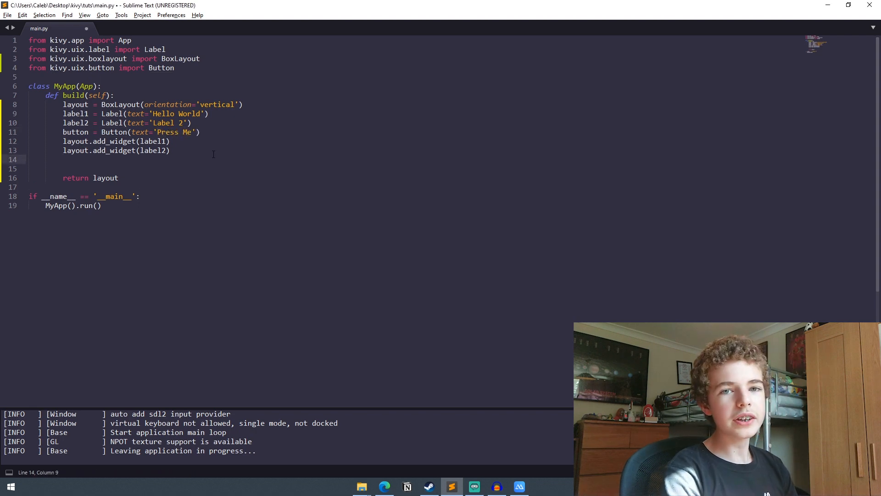
type("layout.add_widget")
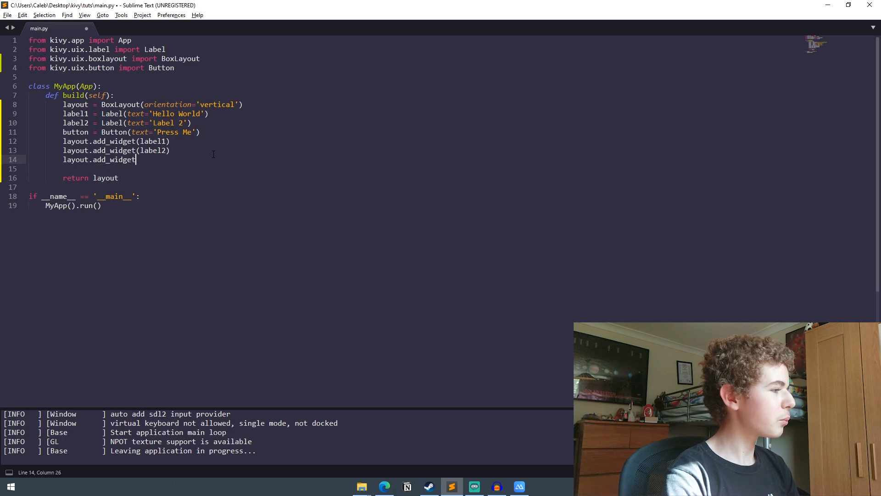
type("button)")
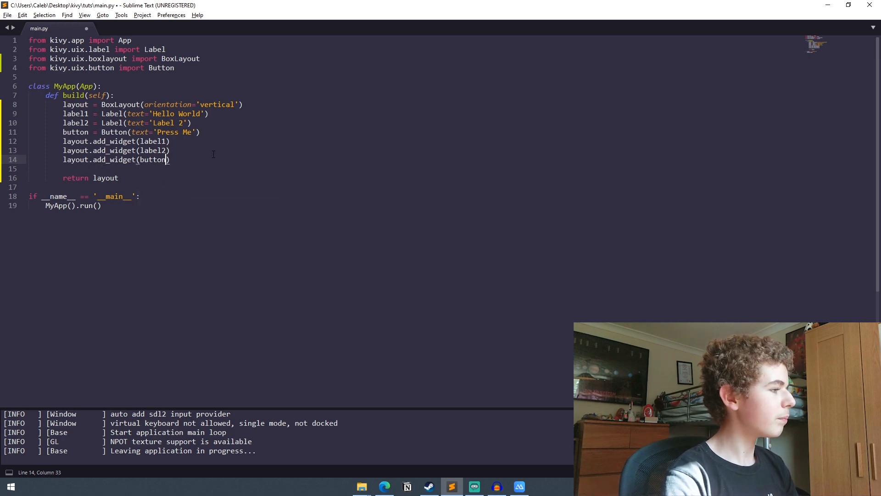
key("ctrl+s")
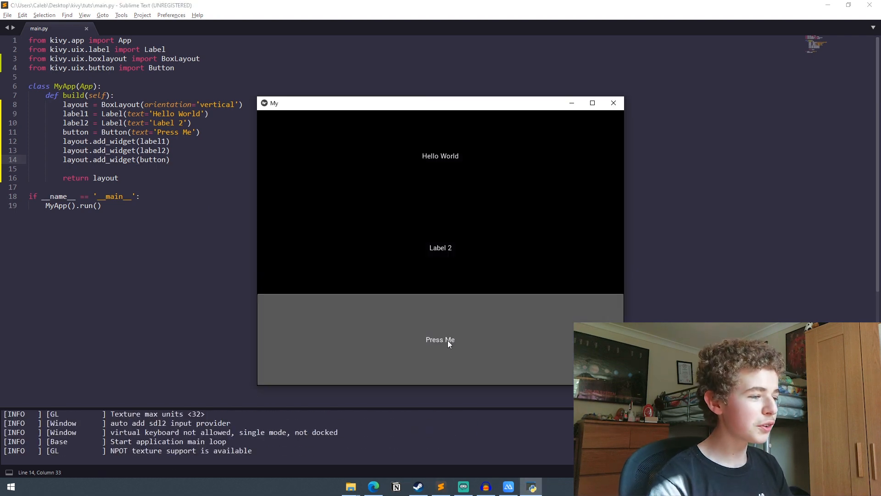
Click the Press Me button in the running Kivy app to test it
left_click(441, 339)
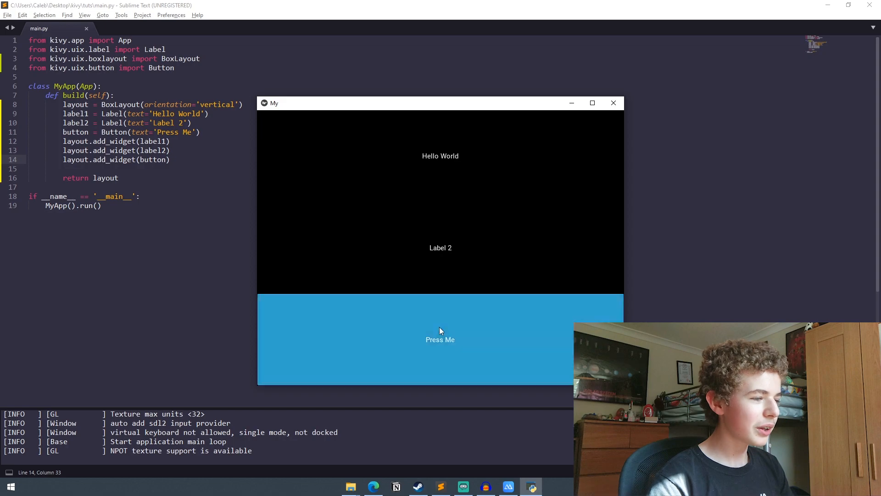